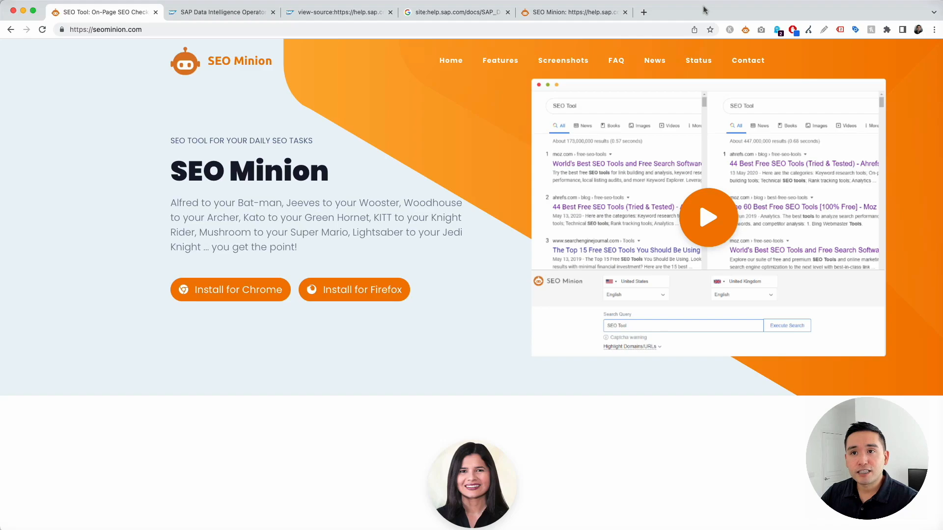
{"action": "mouse_move", "coordinate": [149, 98]}
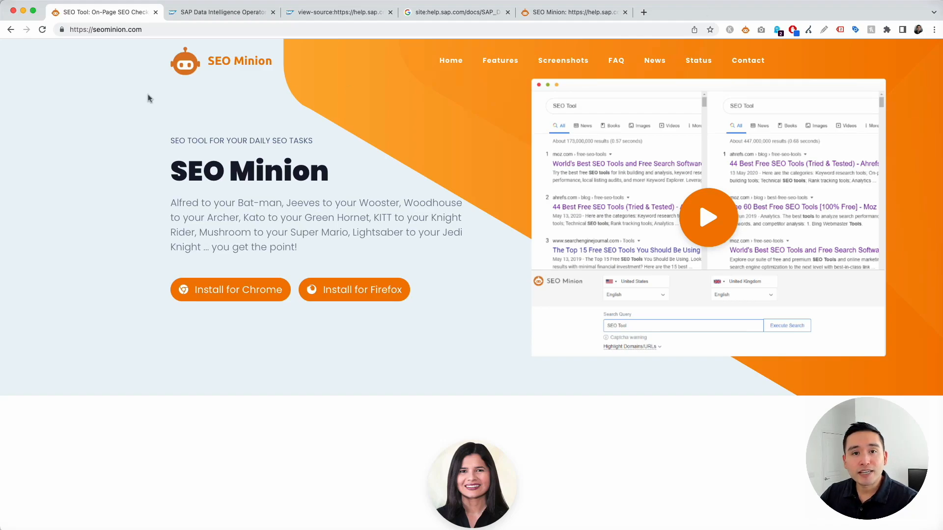
{"action": "mouse_move", "coordinate": [203, 112]}
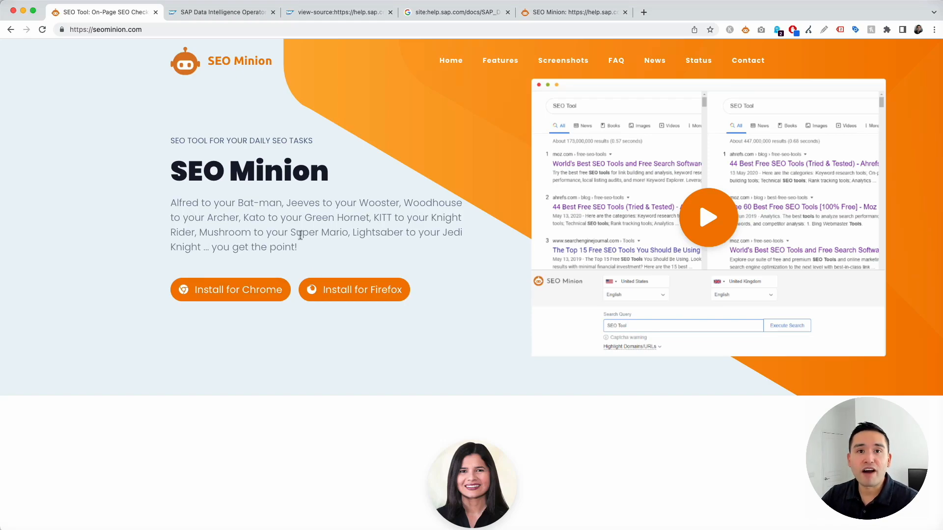
{"action": "mouse_move", "coordinate": [349, 179]}
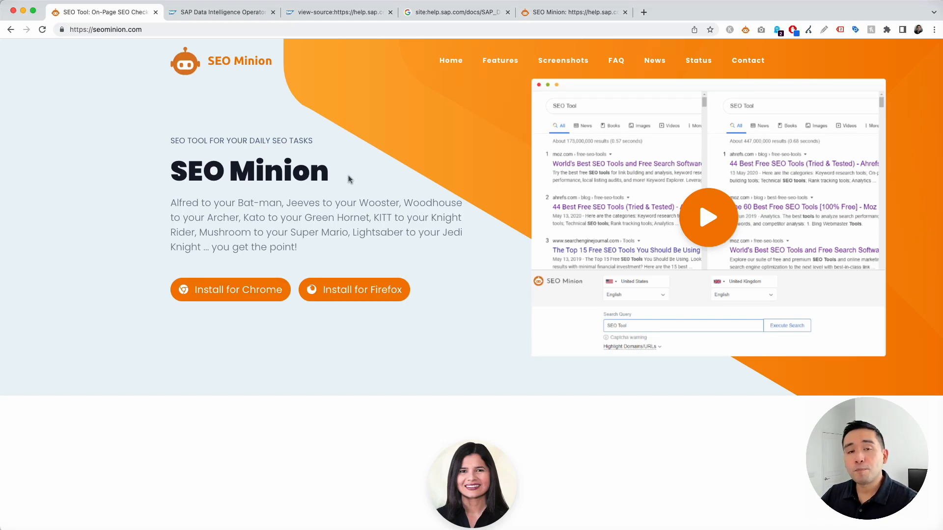
{"action": "mouse_move", "coordinate": [759, 42]}
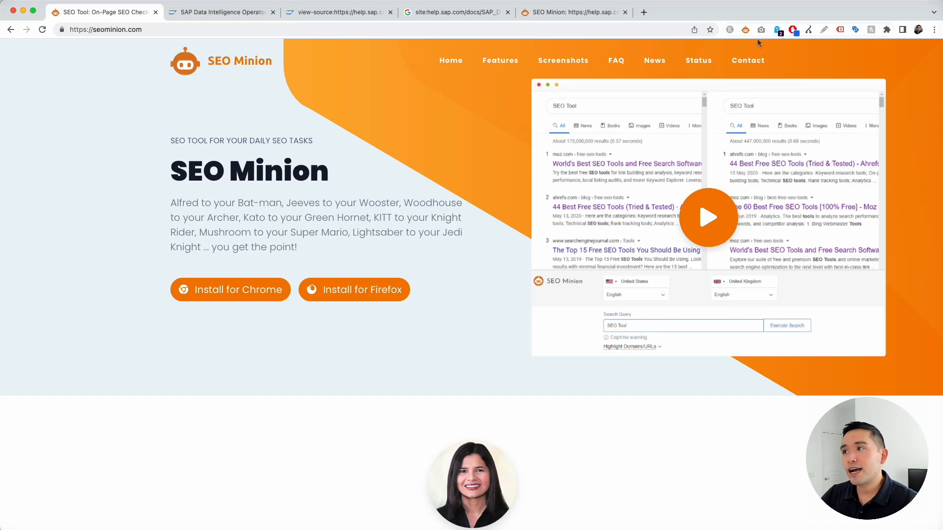
Step: Open the SEO Minion panel, then switch to the SAP Data Intelligence Operators page tab
{"action": "left_click", "coordinate": [777, 30]}
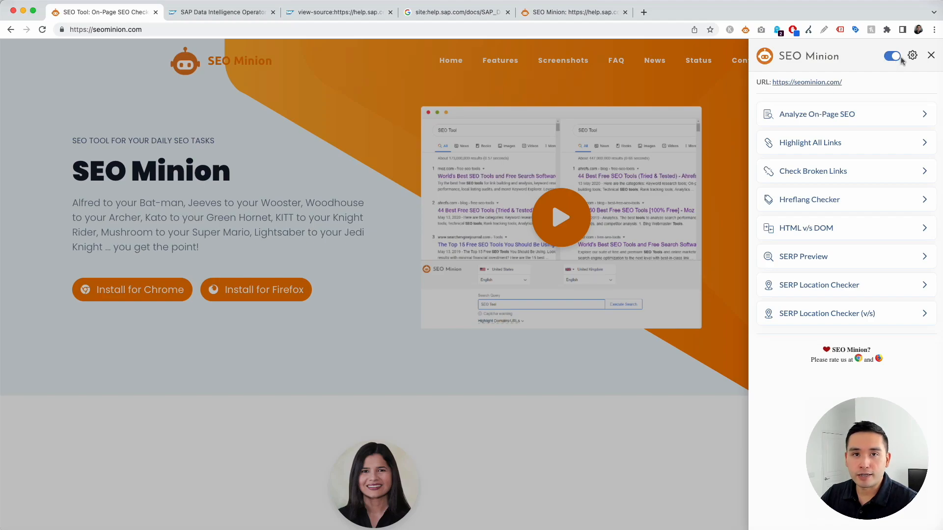
{"action": "left_click", "coordinate": [221, 12]}
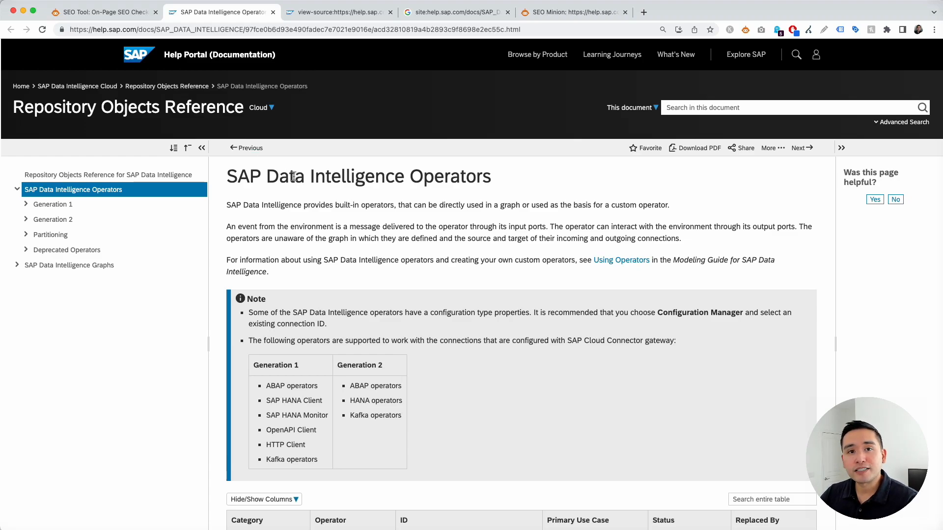
{"action": "mouse_move", "coordinate": [257, 151]}
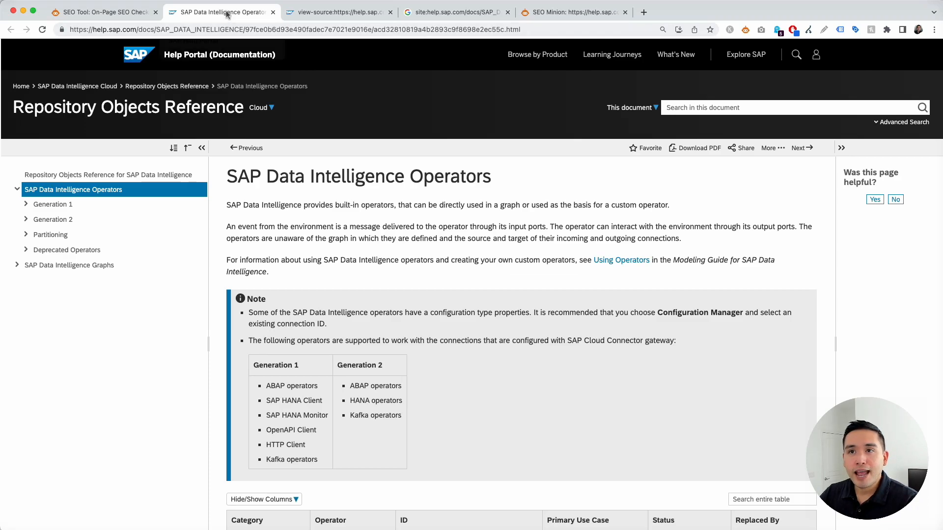
{"action": "mouse_move", "coordinate": [227, 14]}
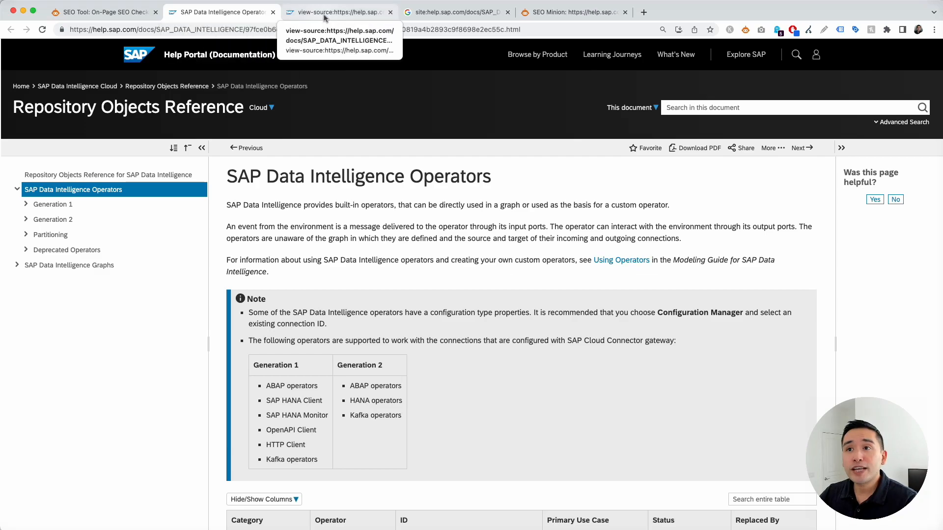
Step: Switch to the view-source tab, where the raw HTML title reads 'SAP Help Portal'
{"action": "left_click", "coordinate": [336, 11]}
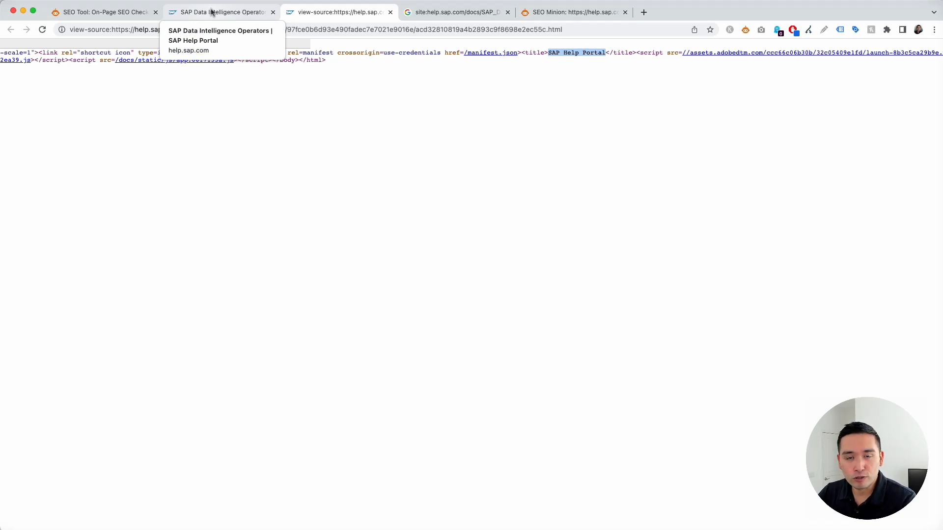
Step: Go to the Google site: search tab and open the SAP Data Intelligence Operators result
{"action": "left_click", "coordinate": [456, 12]}
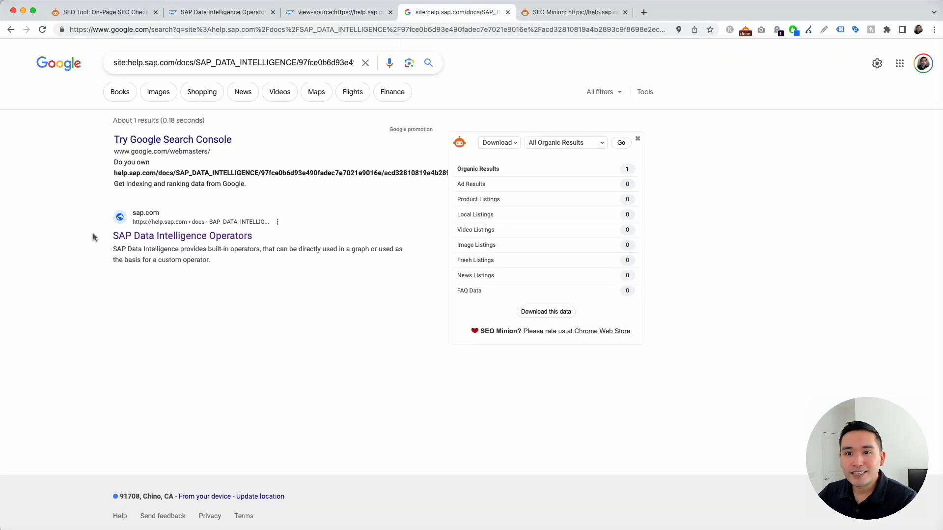
{"action": "mouse_move", "coordinate": [163, 244]}
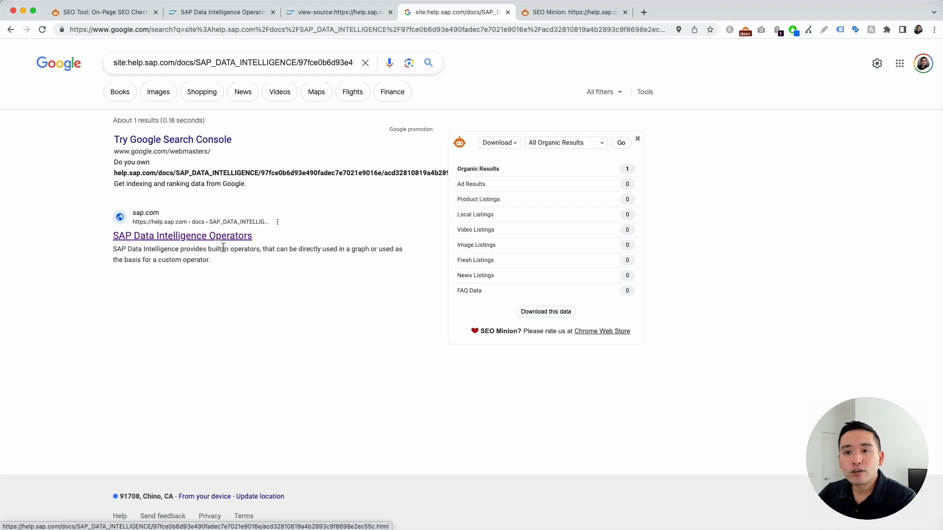
{"action": "left_click", "coordinate": [219, 11]}
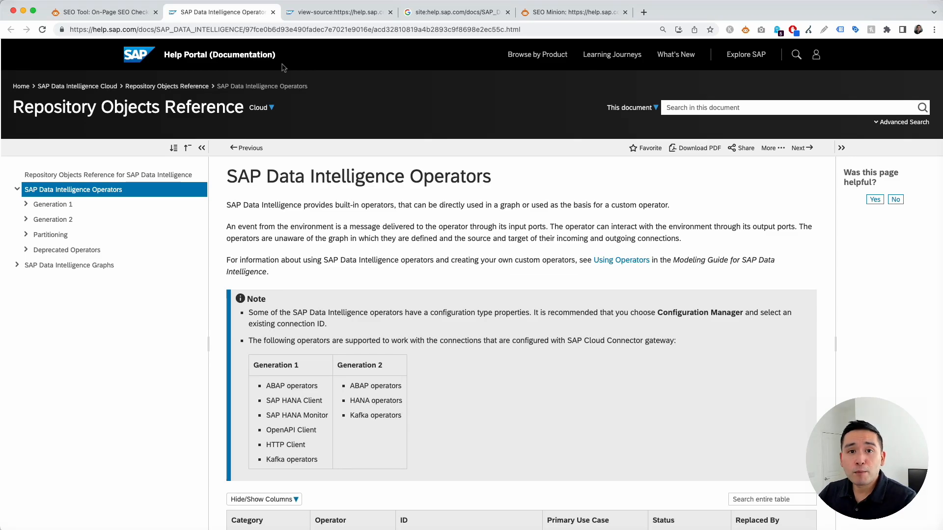
{"action": "left_click", "coordinate": [336, 11]}
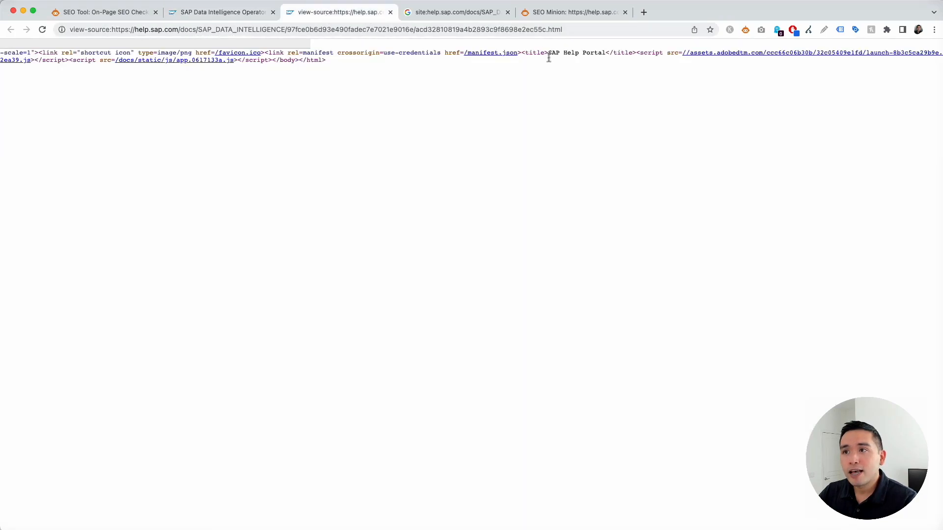
{"action": "mouse_move", "coordinate": [504, 79]}
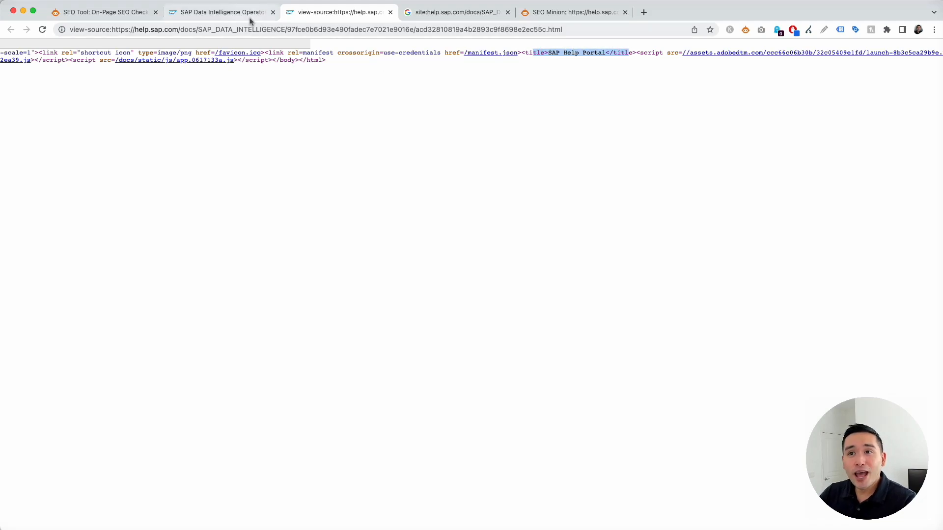
{"action": "left_click", "coordinate": [219, 12]}
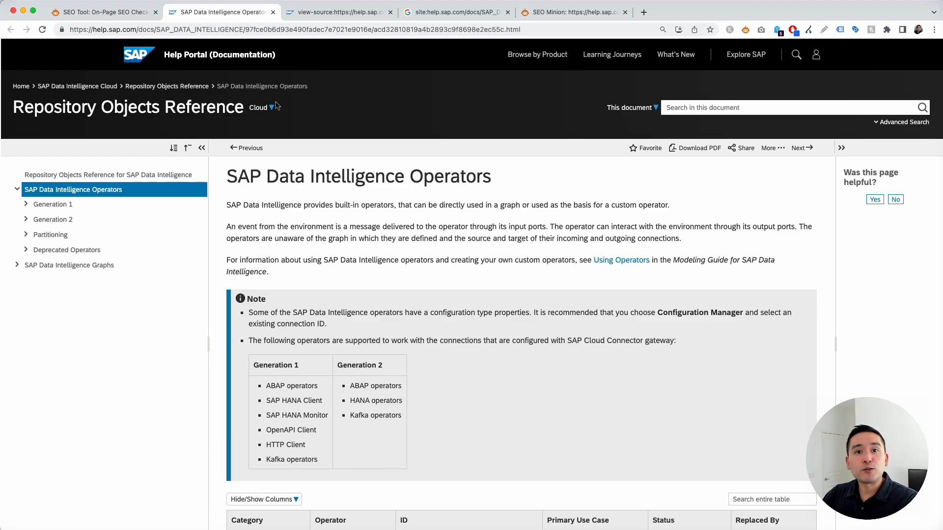
{"action": "mouse_move", "coordinate": [376, 84]}
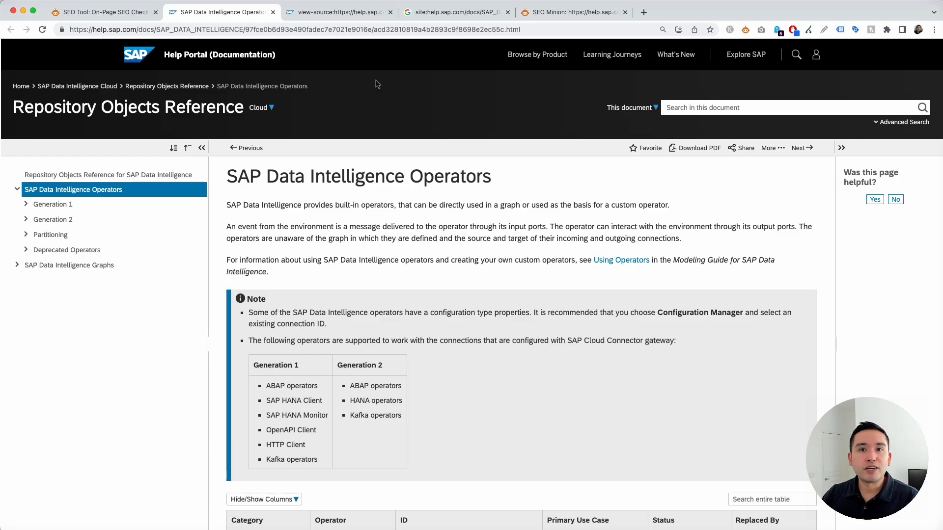
{"action": "left_click", "coordinate": [341, 11]}
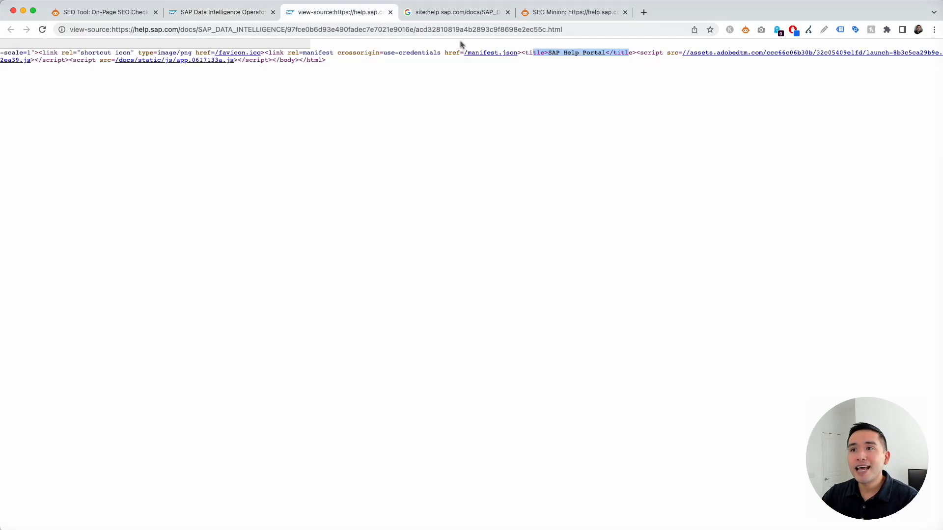
{"action": "left_click", "coordinate": [219, 12]}
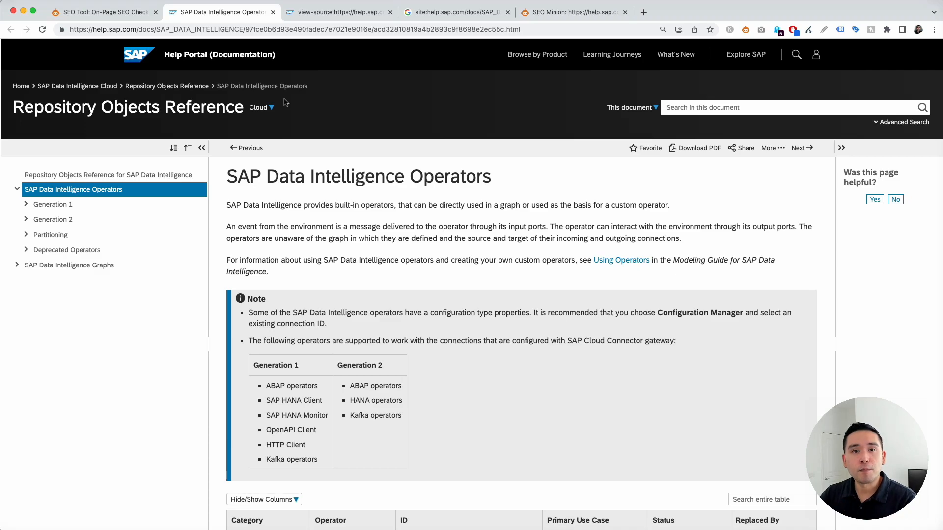
{"action": "mouse_move", "coordinate": [315, 117]}
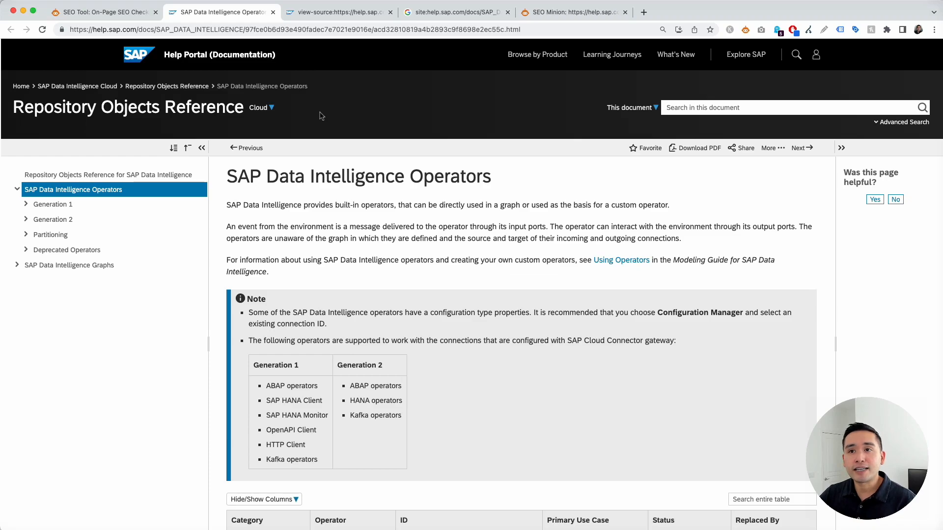
{"action": "mouse_move", "coordinate": [312, 115]}
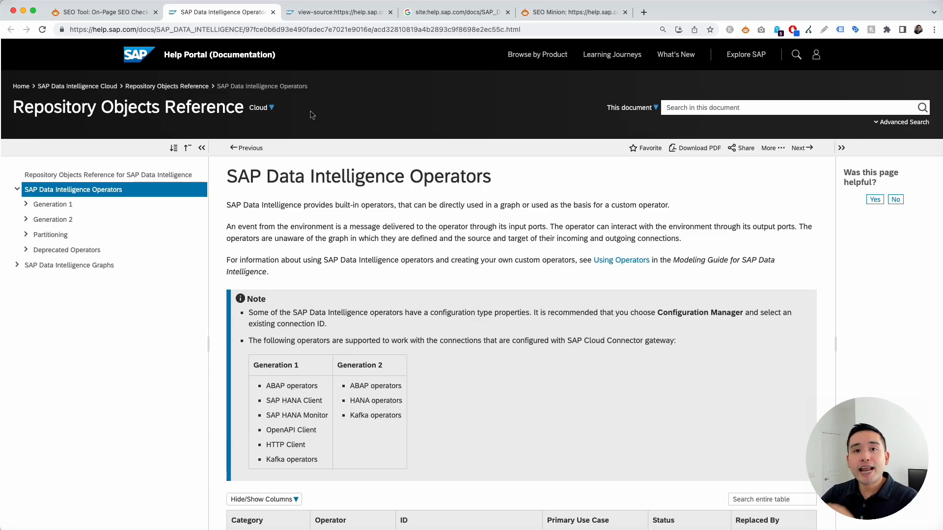
{"action": "mouse_move", "coordinate": [723, 79]}
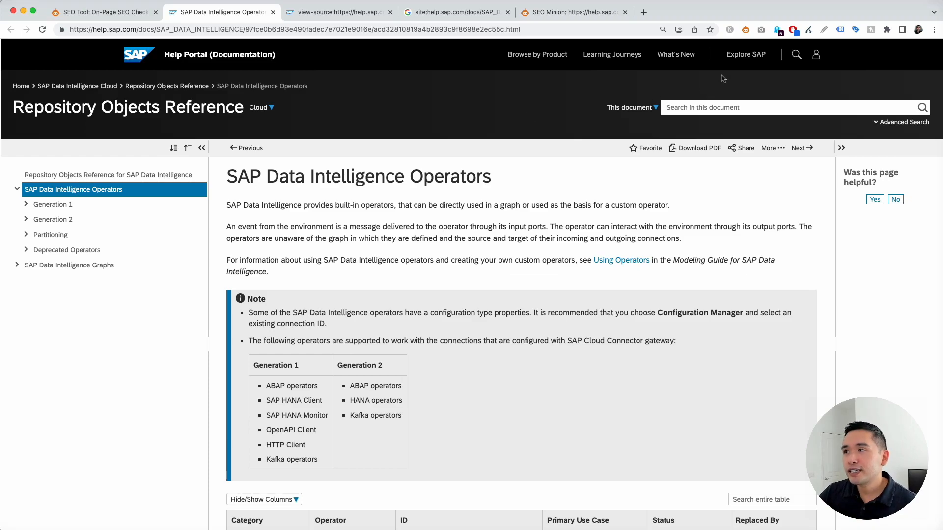
Step: Open the SEO Minion panel on this page and run the HTML v/s DOM comparison
{"action": "left_click", "coordinate": [743, 30]}
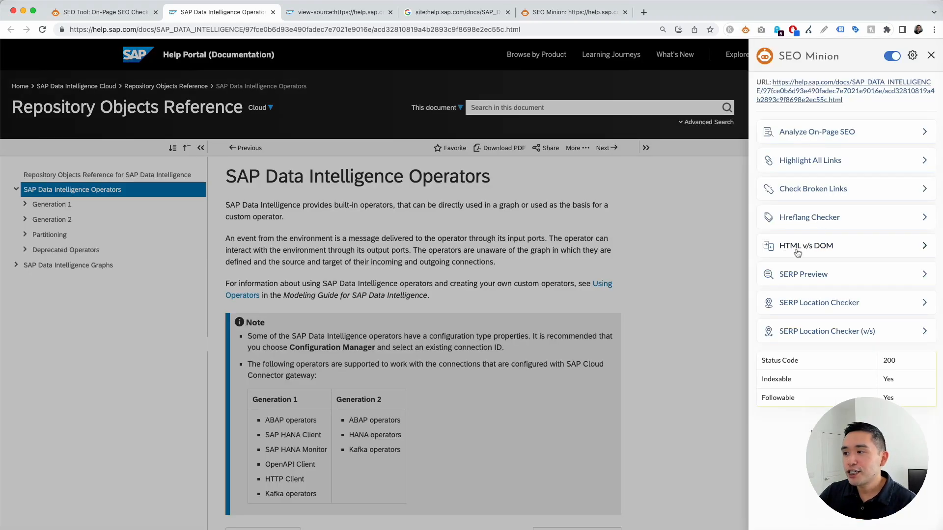
{"action": "left_click", "coordinate": [805, 246]}
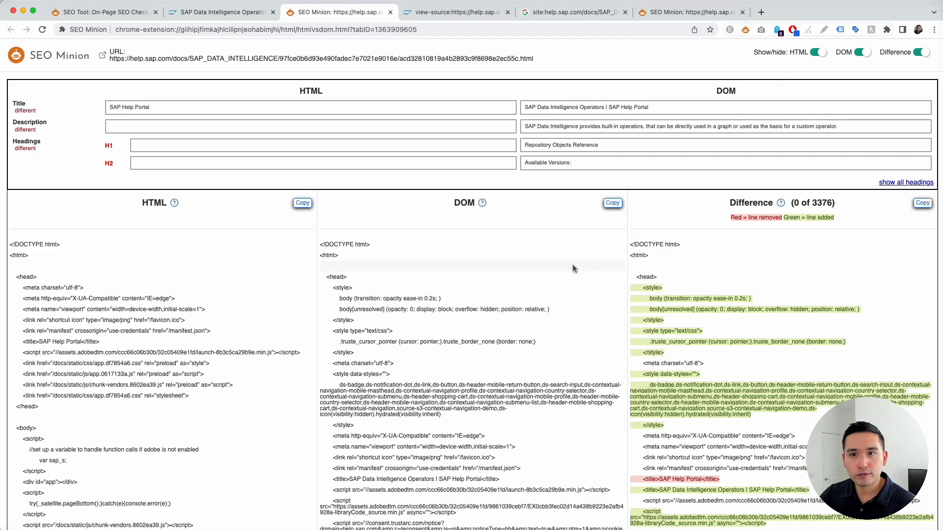
{"action": "left_click", "coordinate": [905, 183]}
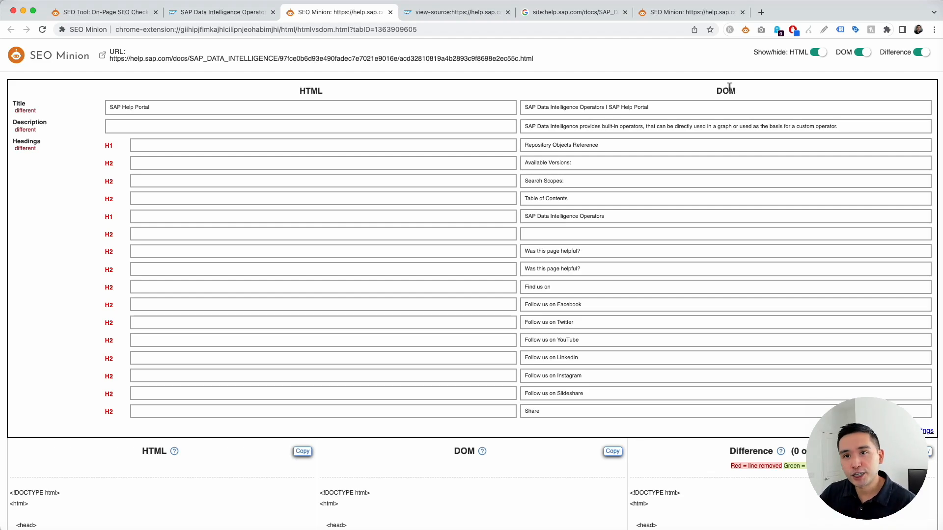
{"action": "mouse_move", "coordinate": [424, 276]}
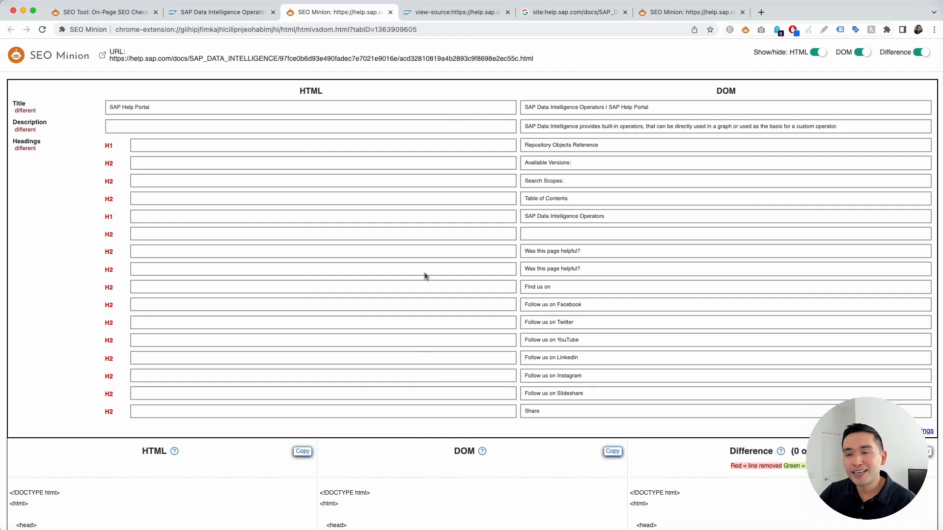
{"action": "mouse_move", "coordinate": [320, 110]}
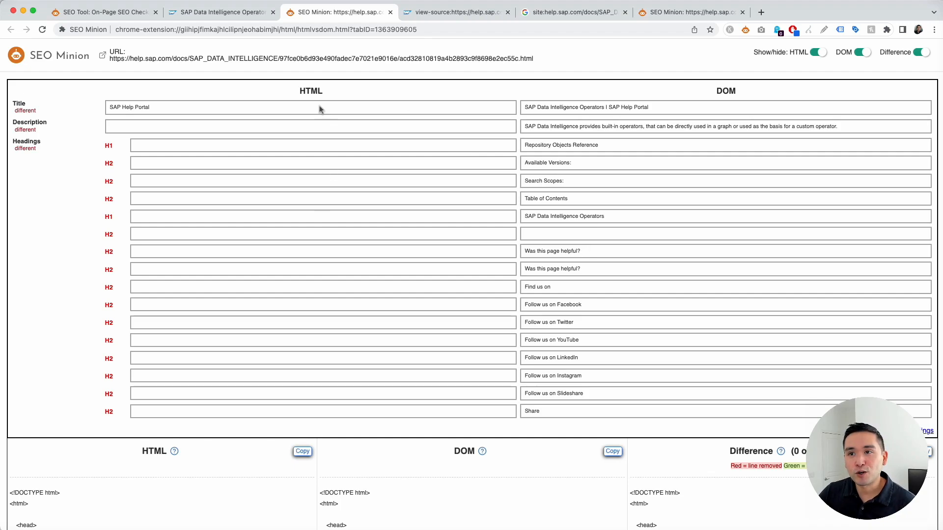
{"action": "mouse_move", "coordinate": [323, 182]}
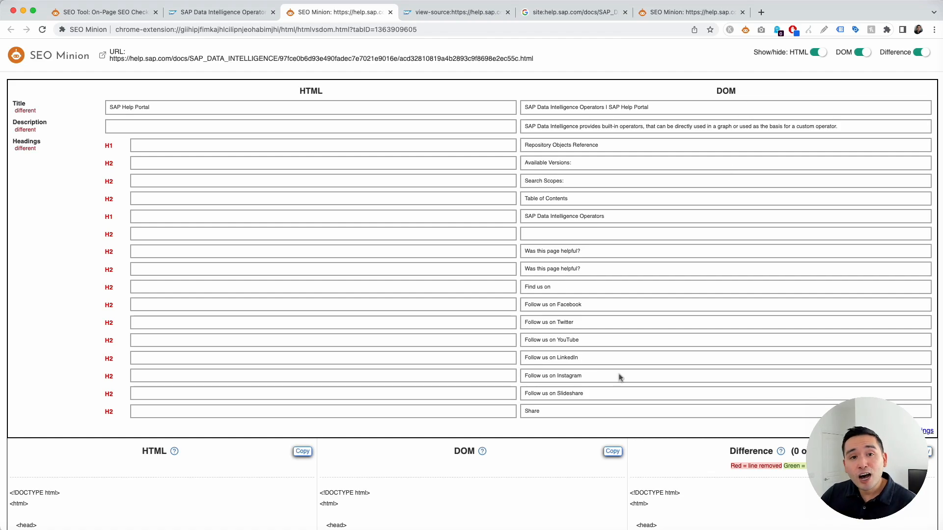
{"action": "mouse_move", "coordinate": [631, 172]}
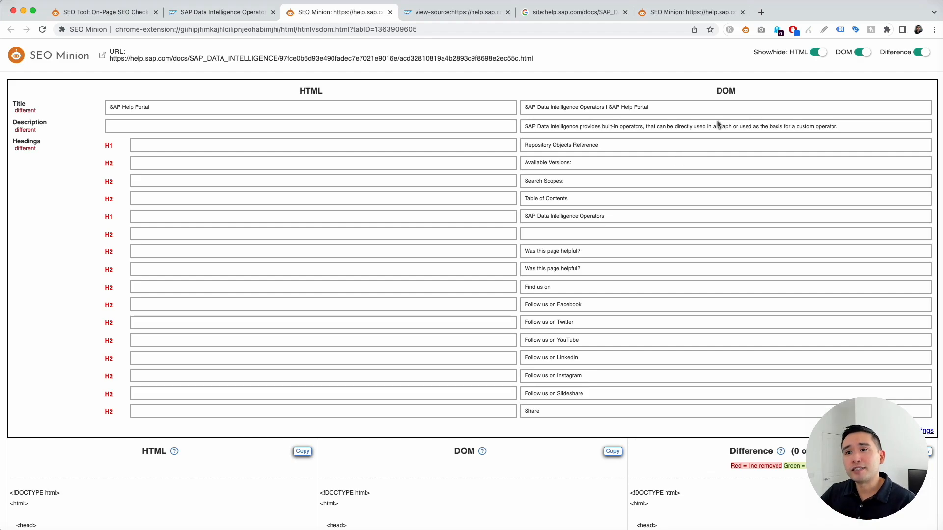
{"action": "mouse_move", "coordinate": [402, 342]}
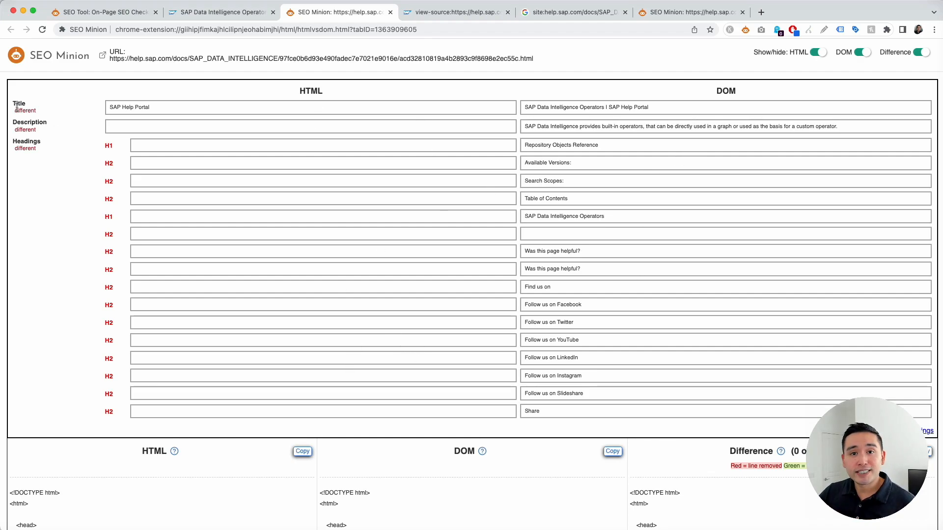
{"action": "mouse_move", "coordinate": [500, 104]}
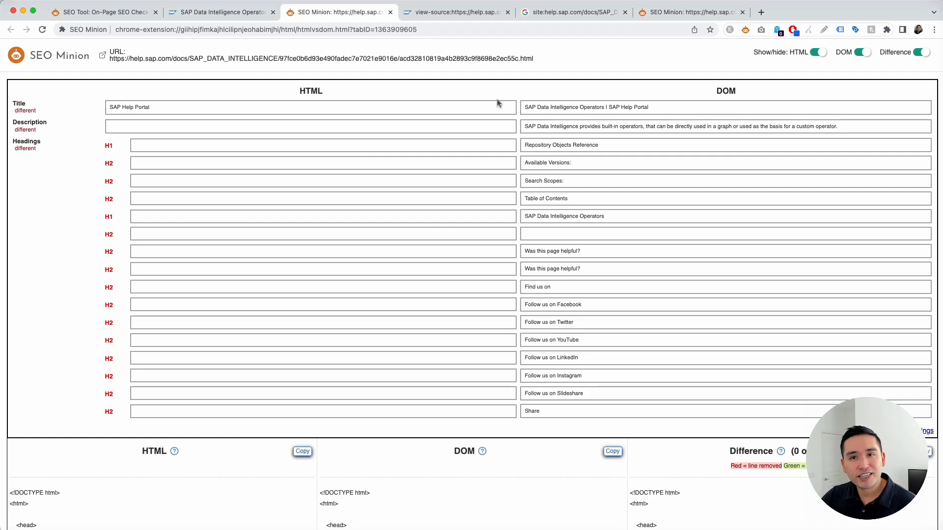
{"action": "mouse_move", "coordinate": [280, 100]}
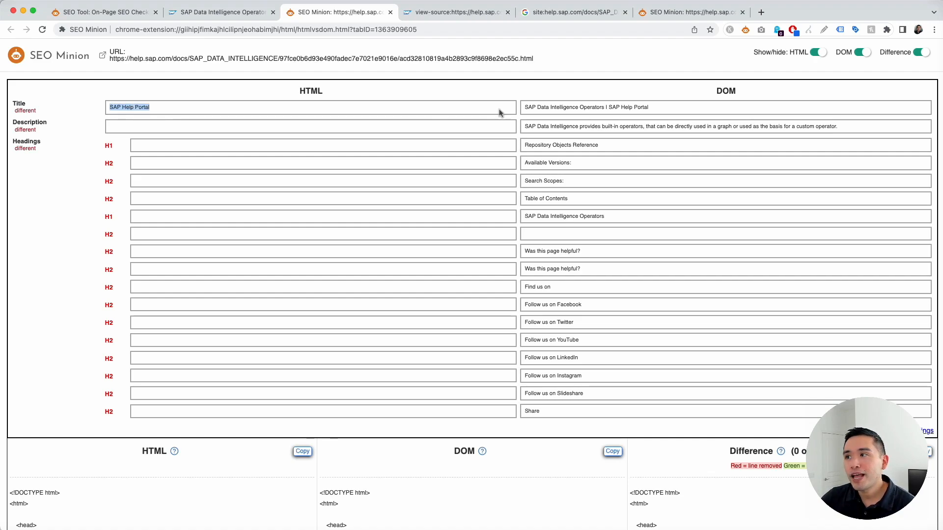
{"action": "mouse_move", "coordinate": [524, 109]}
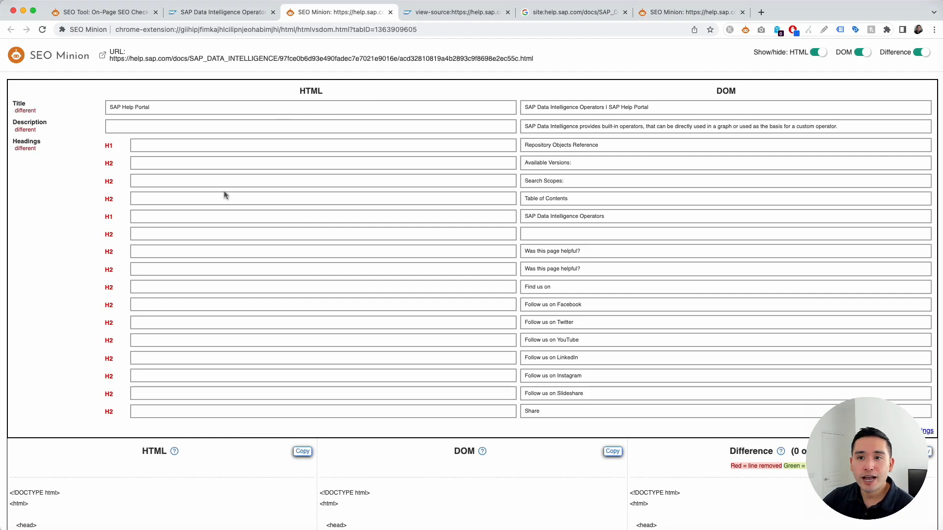
{"action": "mouse_move", "coordinate": [515, 326]}
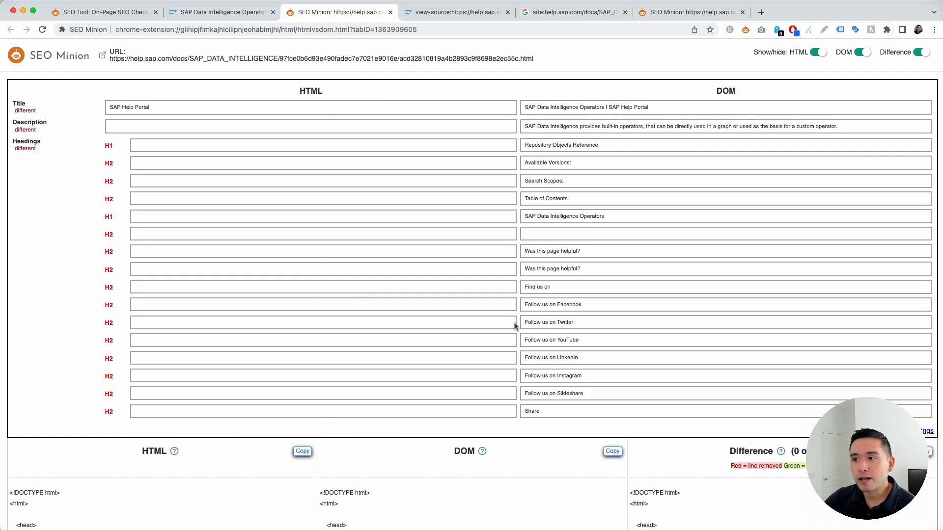
{"action": "mouse_move", "coordinate": [627, 375]}
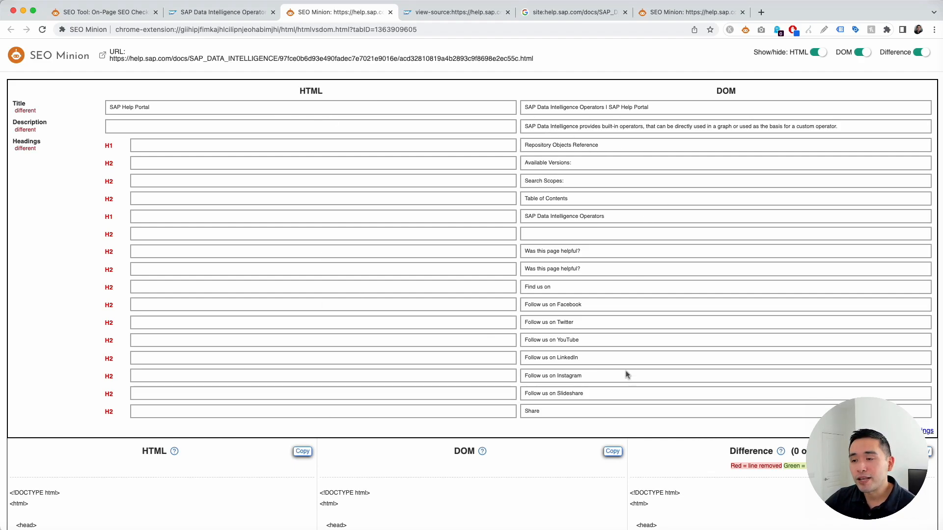
{"action": "scroll", "scroll_direction": "down", "scroll_amount": 3}
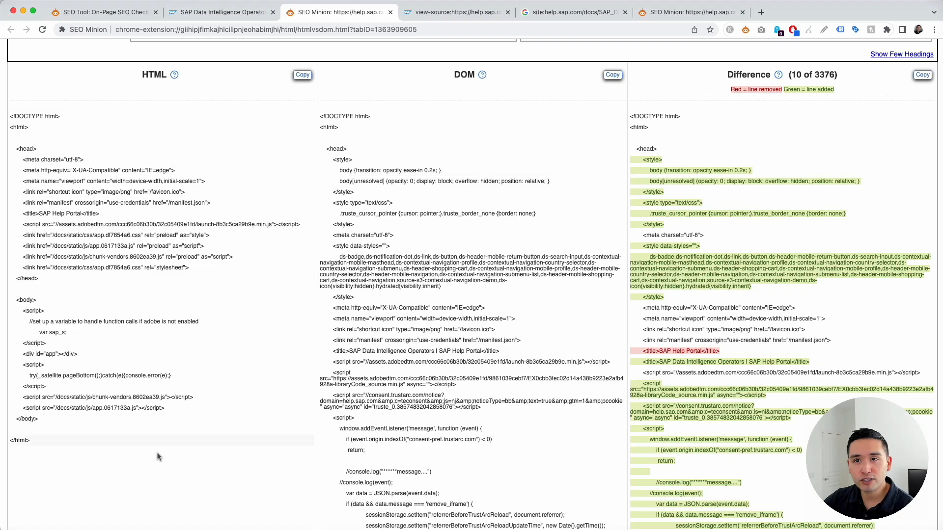
{"action": "mouse_move", "coordinate": [175, 74]}
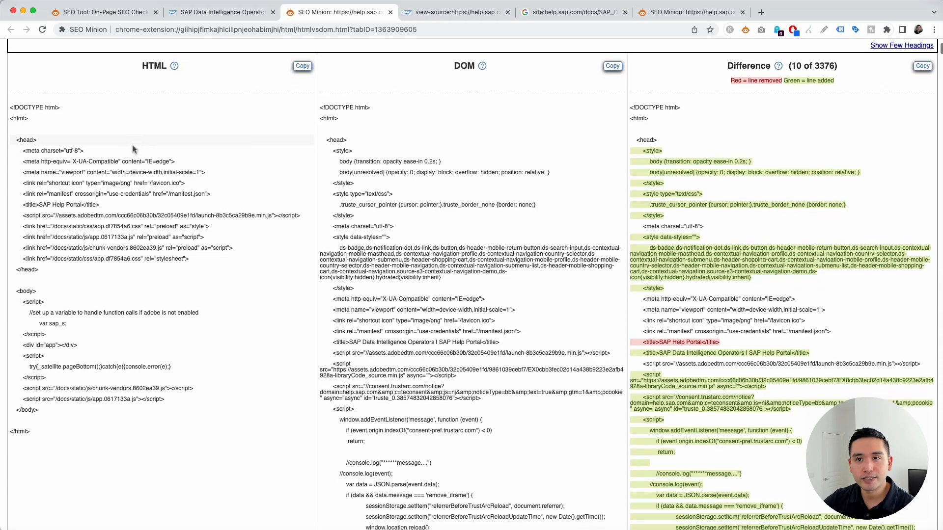
Step: Scroll down to the code columns showing 'SAP Help Portal' removed and 'SAP Data Intelligence Operators' added
{"action": "scroll", "scroll_direction": "down", "scroll_amount": 3}
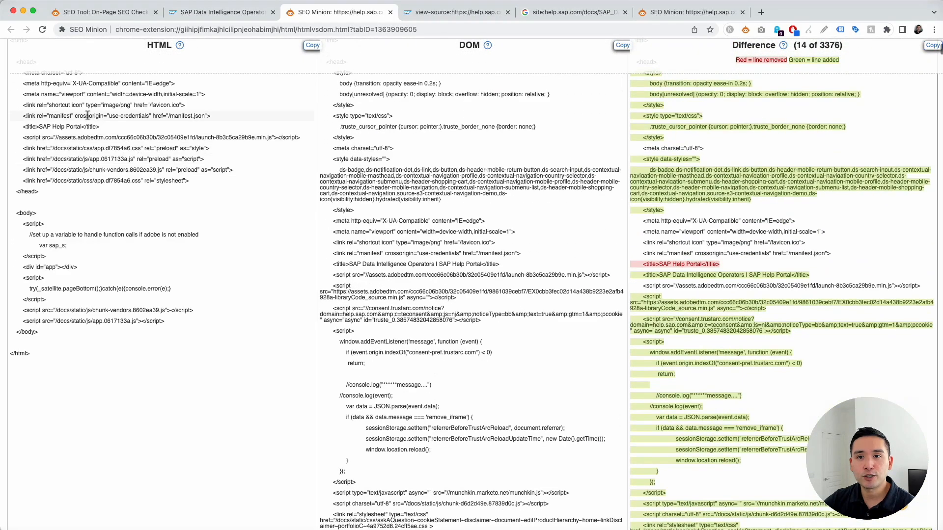
{"action": "scroll", "scroll_direction": "down", "scroll_amount": 3}
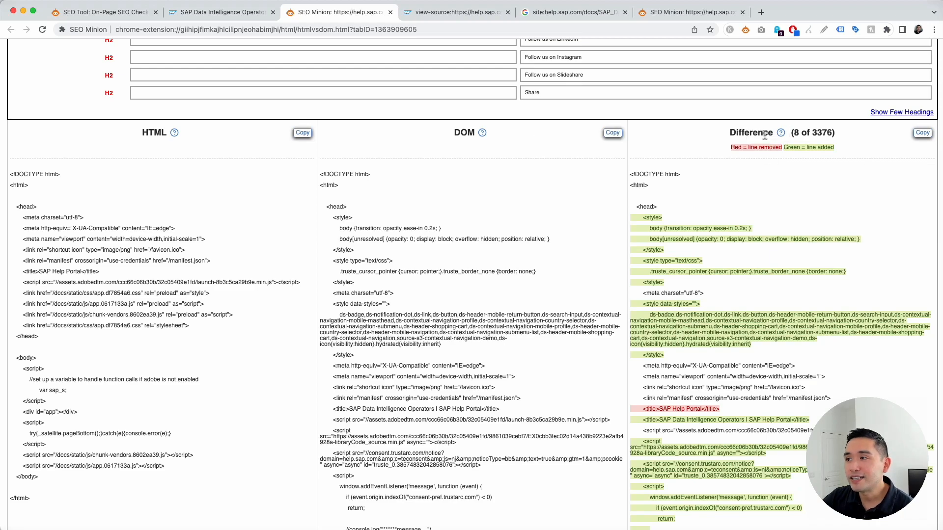
{"action": "mouse_move", "coordinate": [780, 133]}
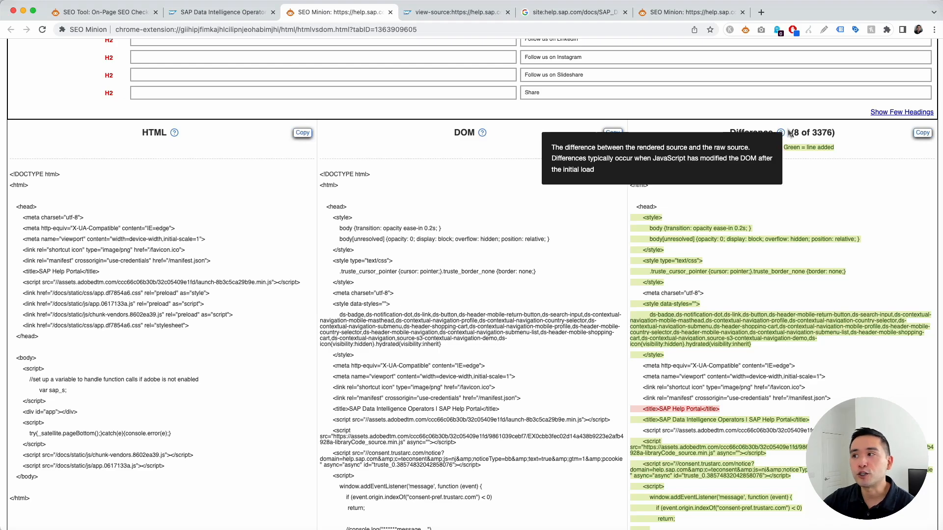
{"action": "mouse_move", "coordinate": [802, 154]}
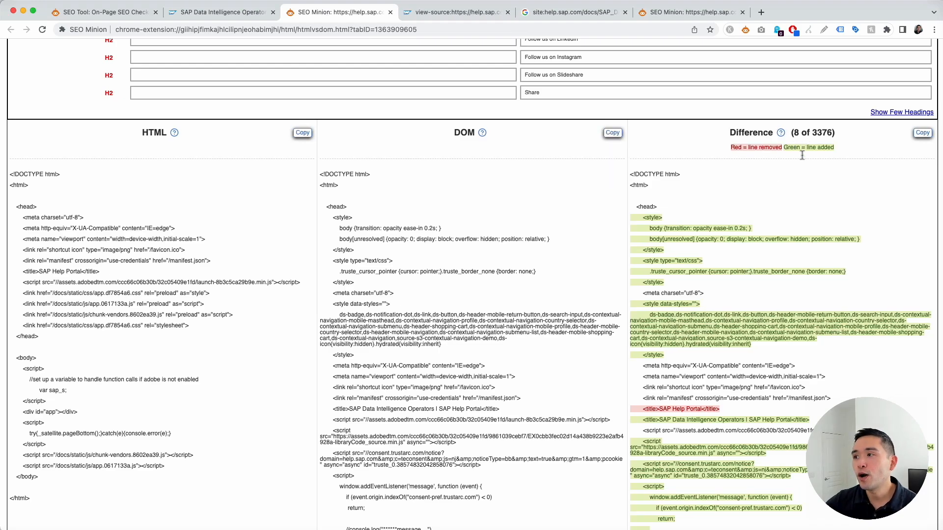
{"action": "mouse_move", "coordinate": [687, 338]}
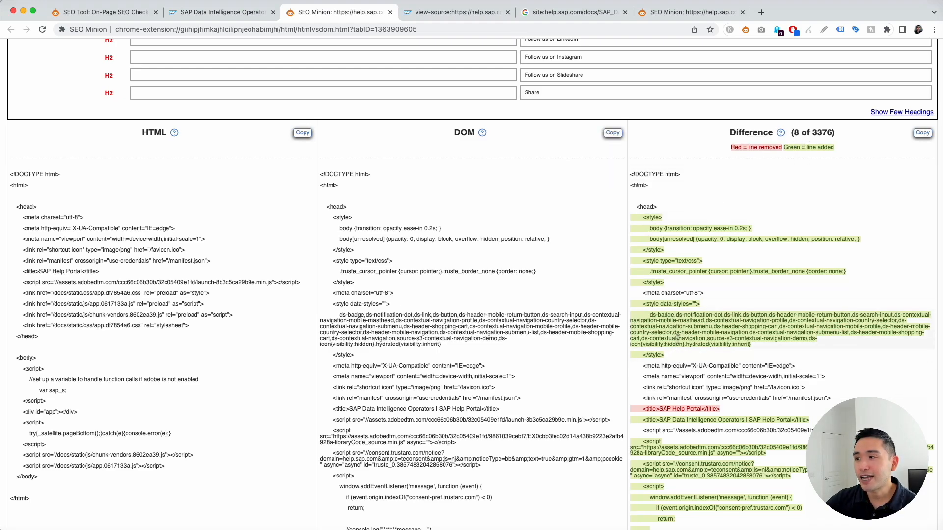
{"action": "mouse_move", "coordinate": [740, 147]}
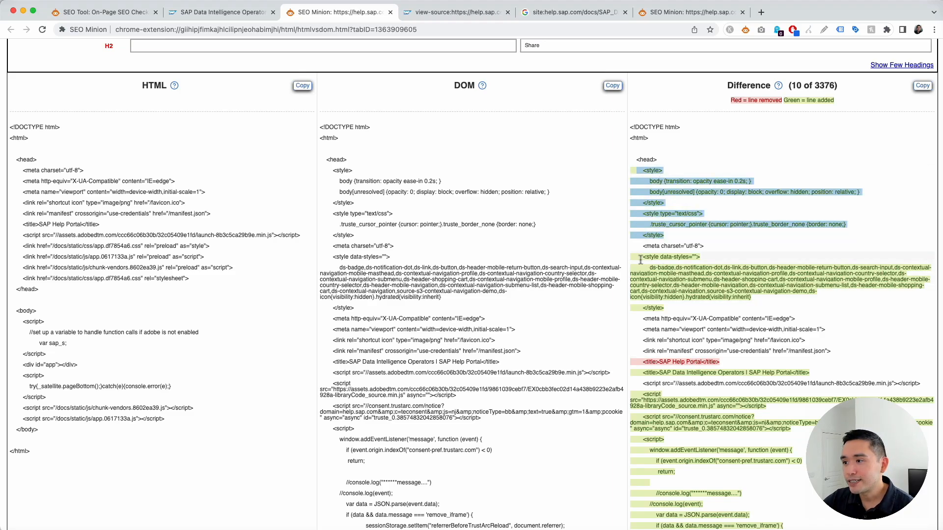
Step: Scroll further down the Difference column through the red and green lines in the page body
{"action": "scroll", "scroll_direction": "down", "scroll_amount": 3}
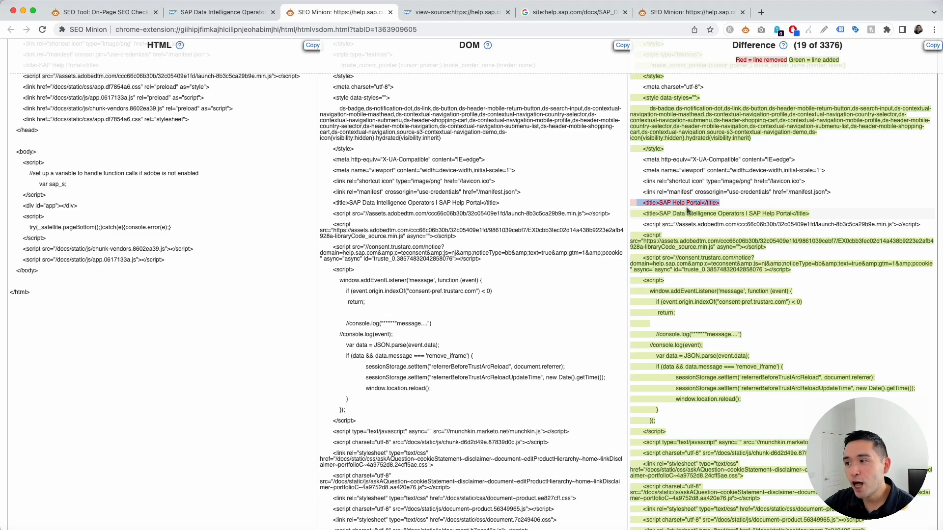
{"action": "mouse_move", "coordinate": [747, 203]}
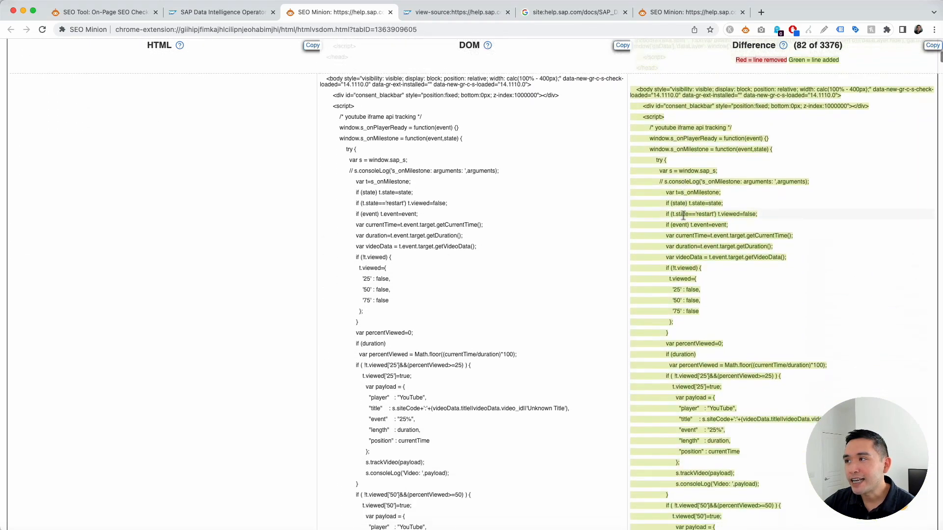
{"action": "scroll", "scroll_direction": "down", "scroll_amount": 3}
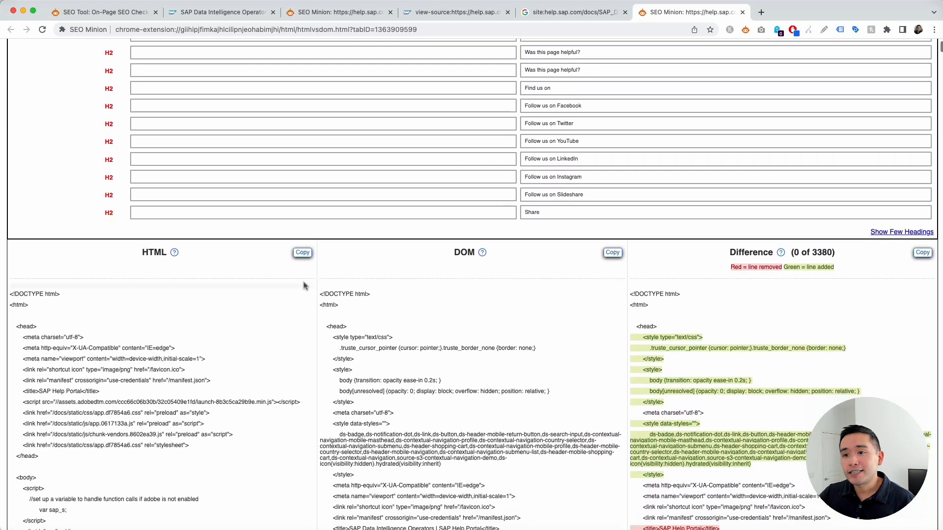
{"action": "mouse_move", "coordinate": [440, 291]}
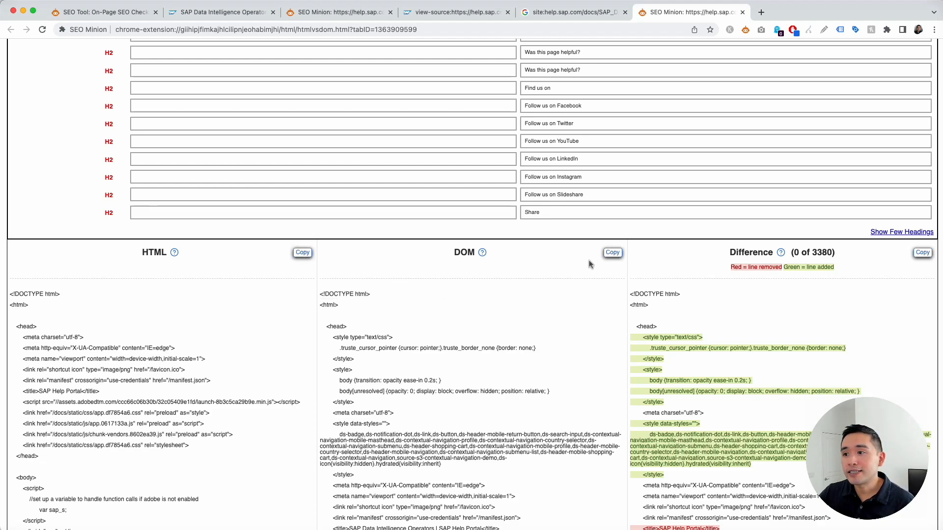
{"action": "mouse_move", "coordinate": [884, 253]}
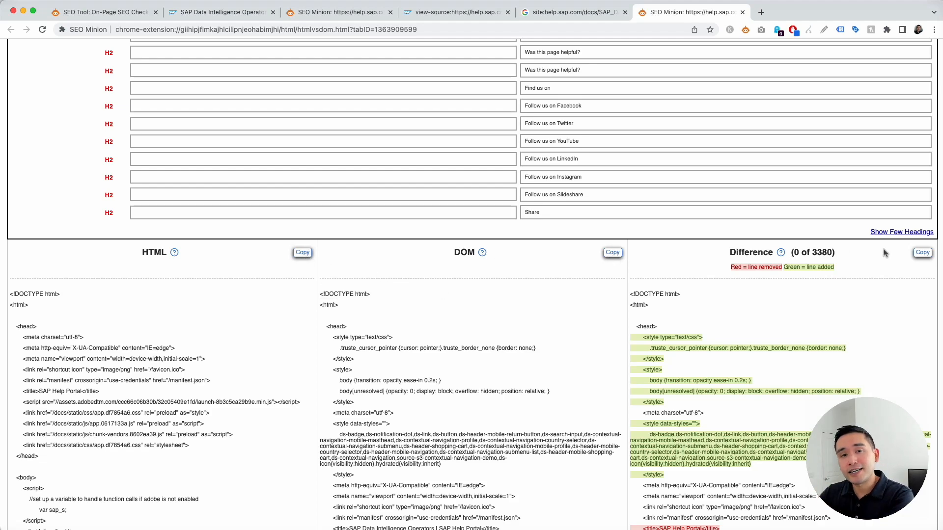
{"action": "mouse_move", "coordinate": [862, 254]}
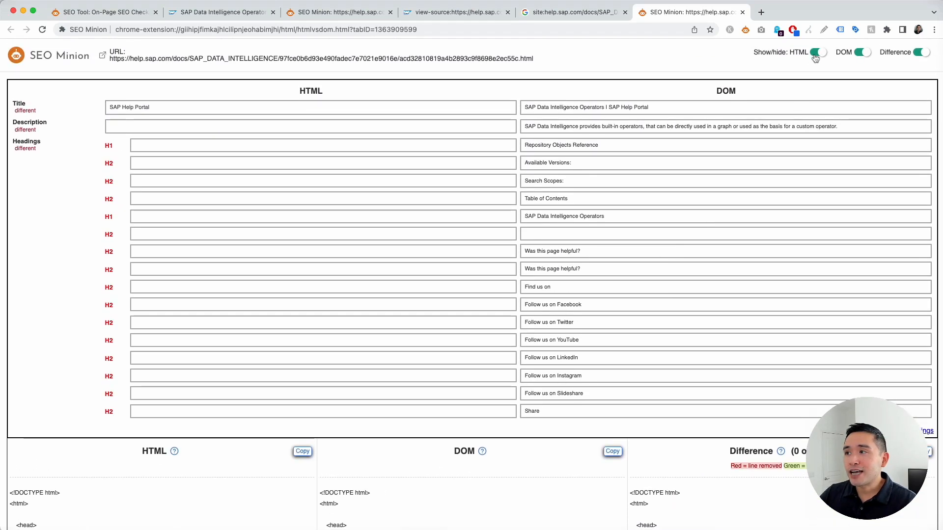
Step: Hide and re-show the HTML column, then scroll back down to the three code panels
{"action": "left_click", "coordinate": [820, 52]}
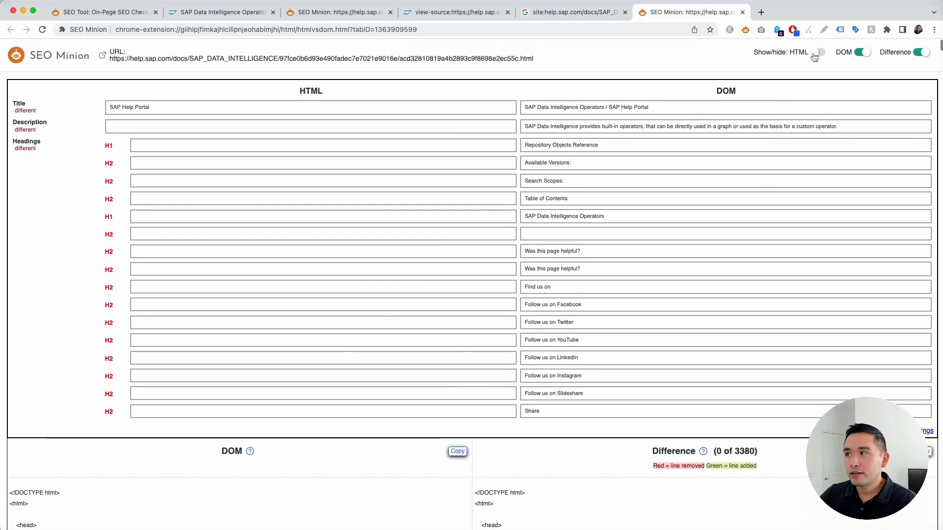
{"action": "left_click", "coordinate": [821, 53]}
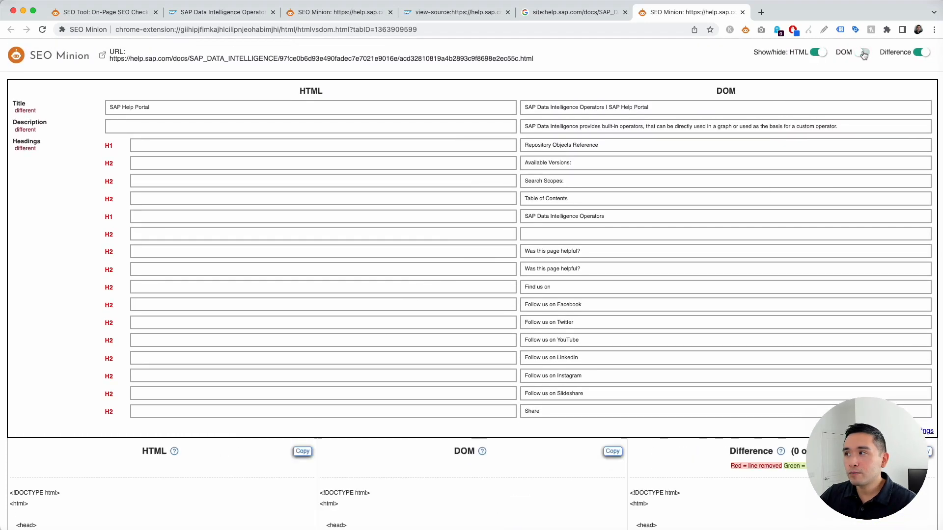
{"action": "scroll", "scroll_direction": "down", "scroll_amount": 3}
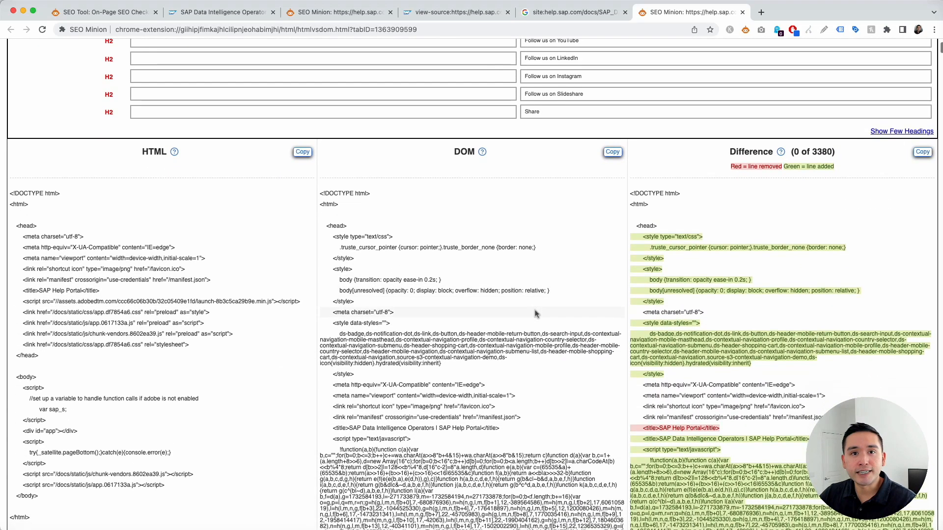
{"action": "scroll", "scroll_direction": "down", "scroll_amount": 3}
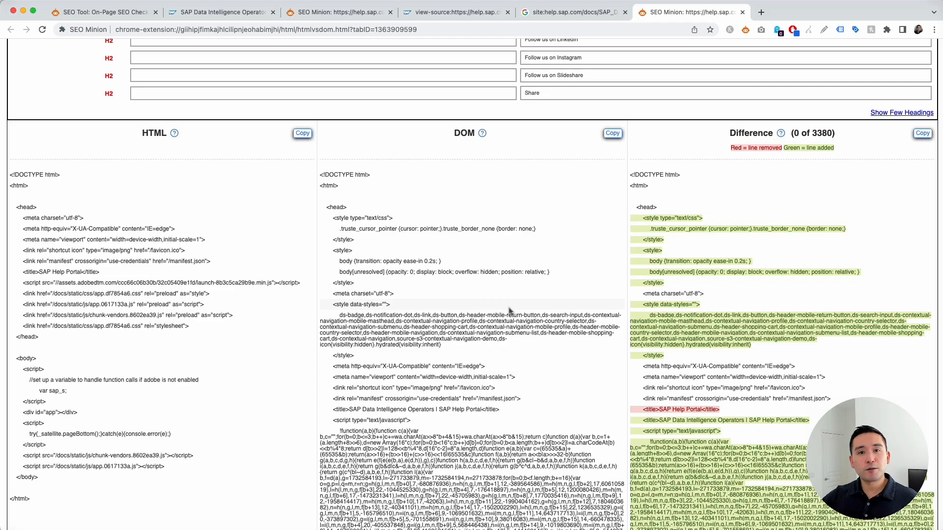